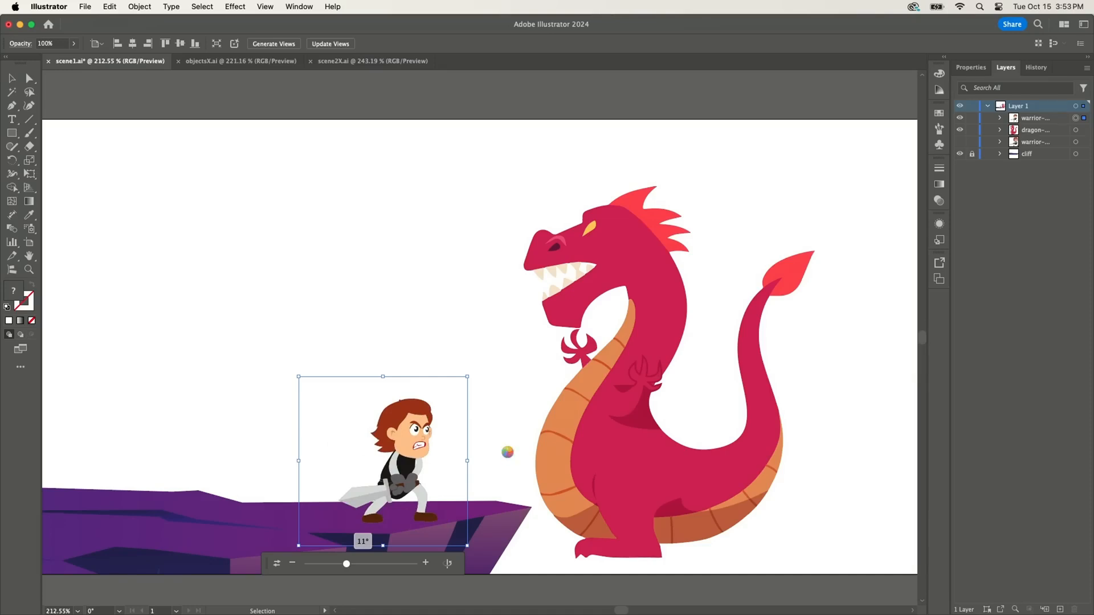
Deselect the warrior and switch to the objectsX.ai document with the bread basket and fries.
click(508, 453)
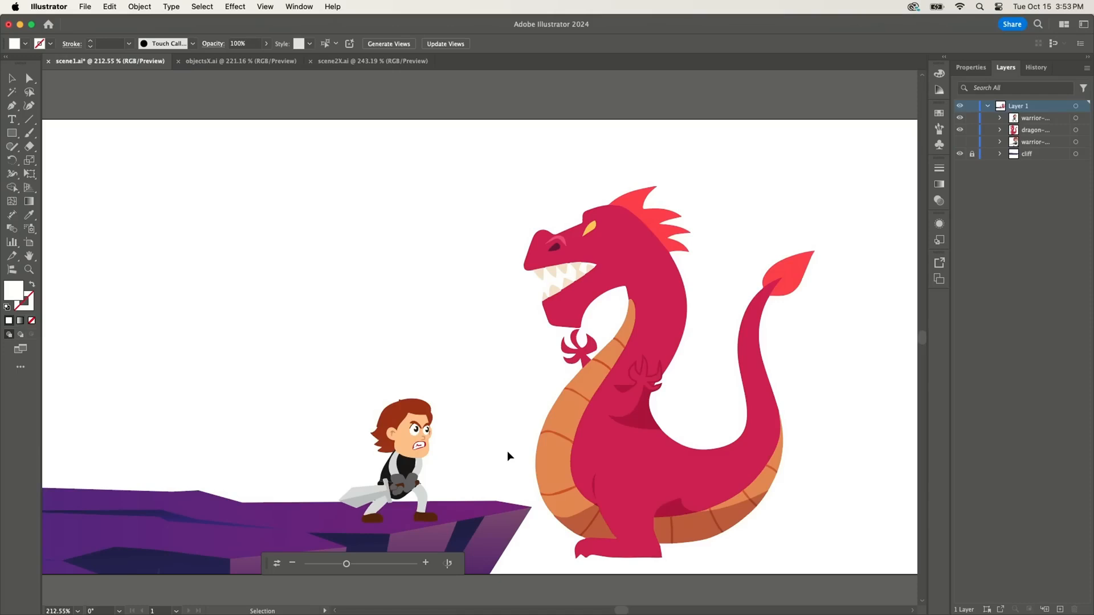
mouse_move(451, 394)
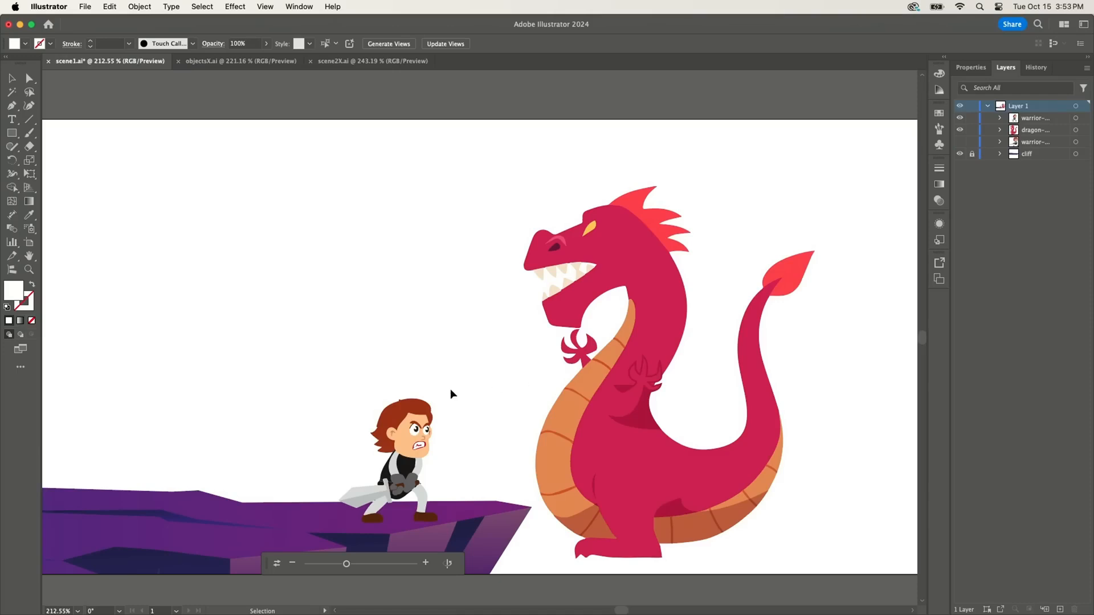
mouse_move(499, 323)
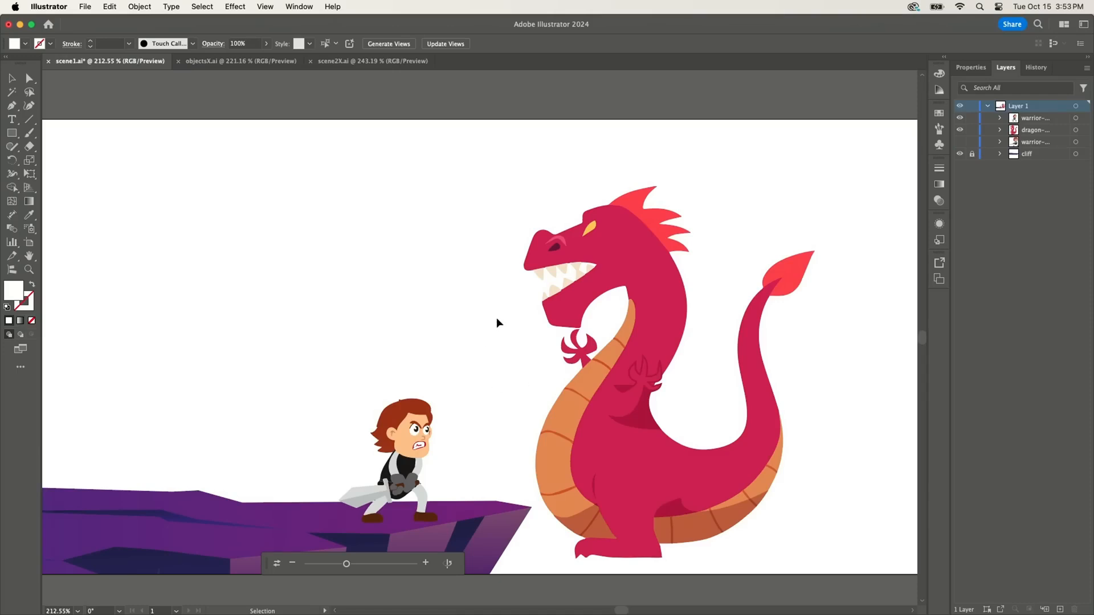
click(239, 61)
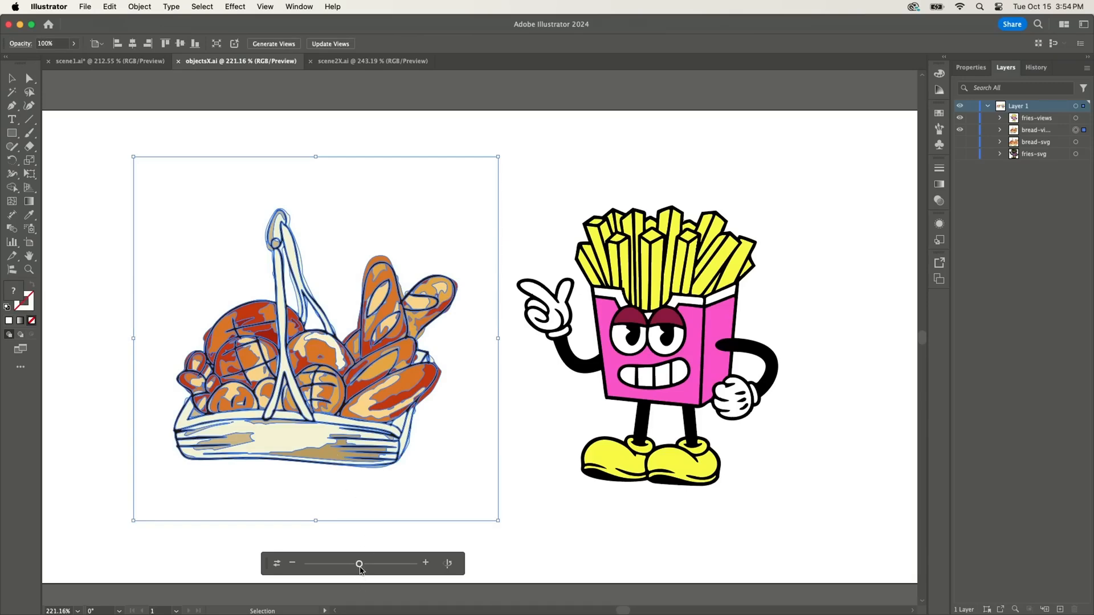